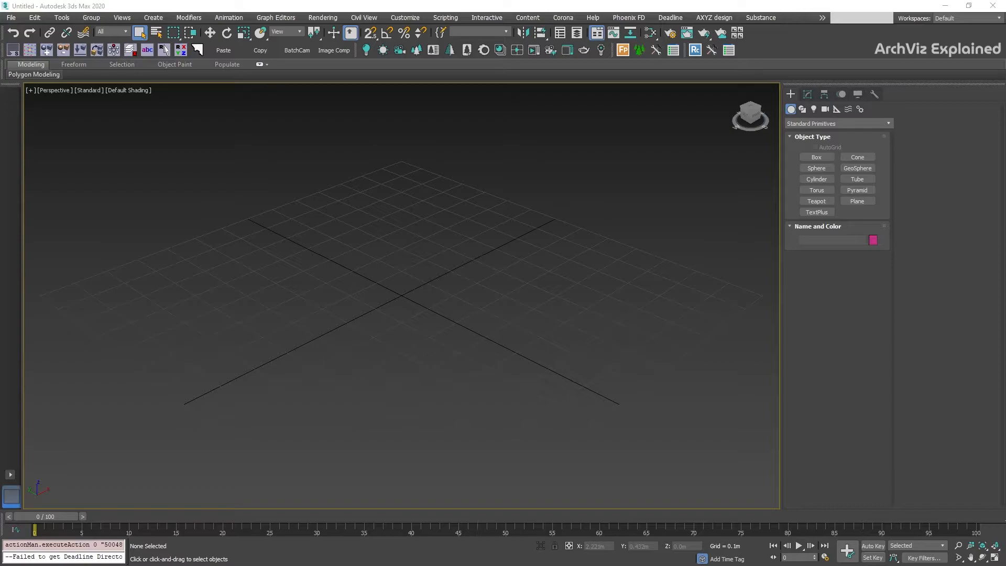
# Launch Registry Editor from the Windows Run dialog with regedit.
pyautogui.press('Win+k')
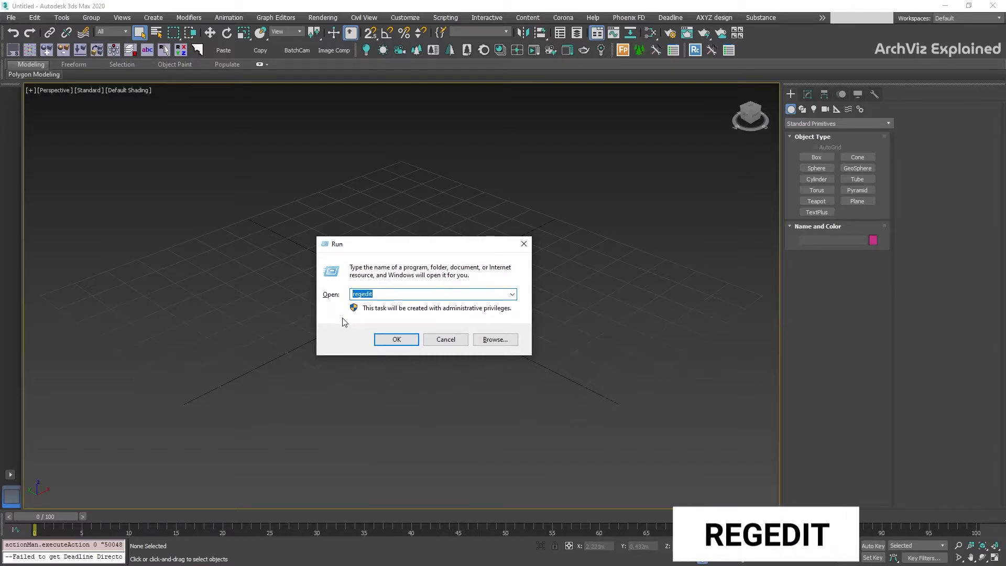
pyautogui.click(396, 338)
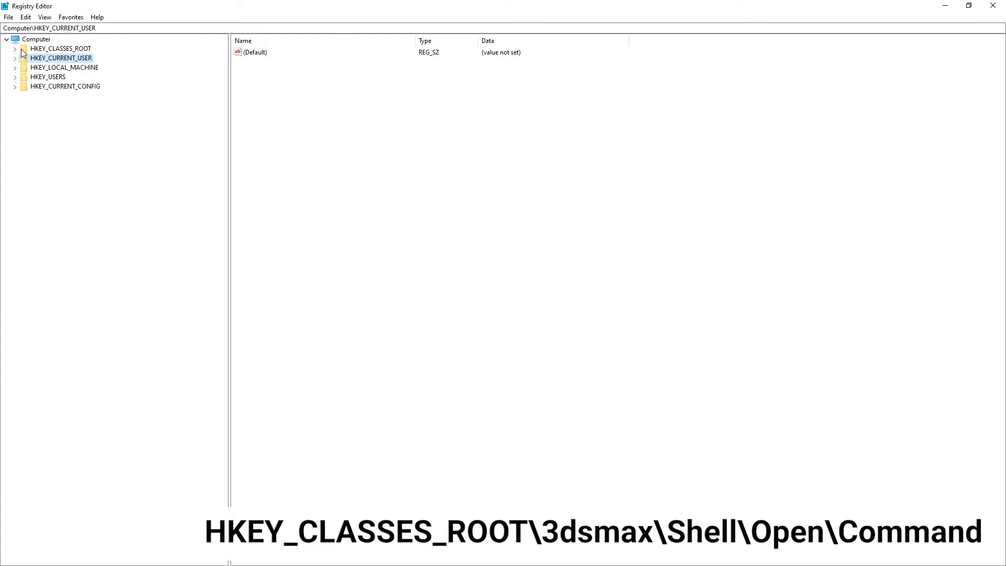
# Navigate to HKEY_CLASSES_ROOT\3dsmax\Shell\Open\Command showing the 3ds Max 2022 executable path.
pyautogui.click(14, 48)
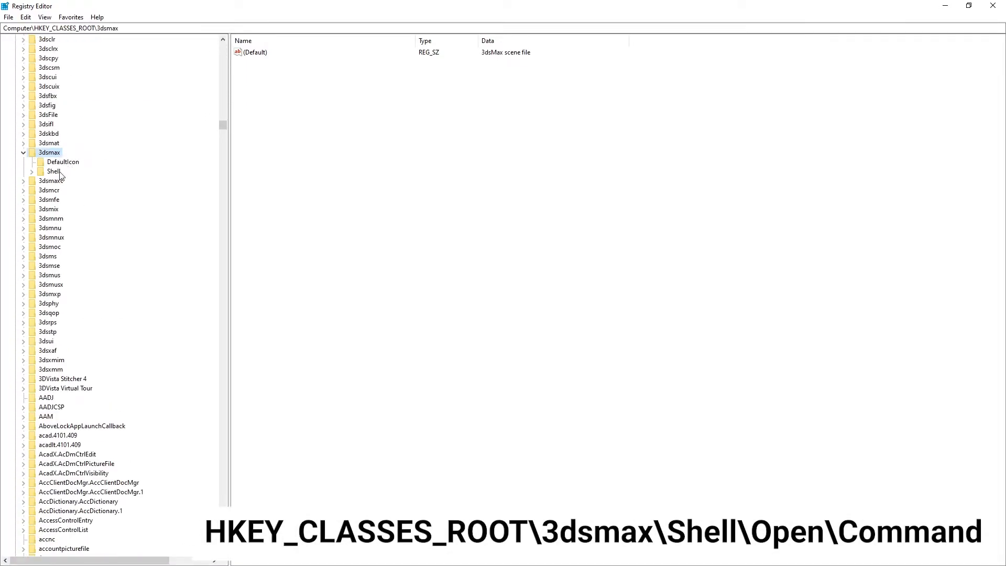
pyautogui.click(63, 181)
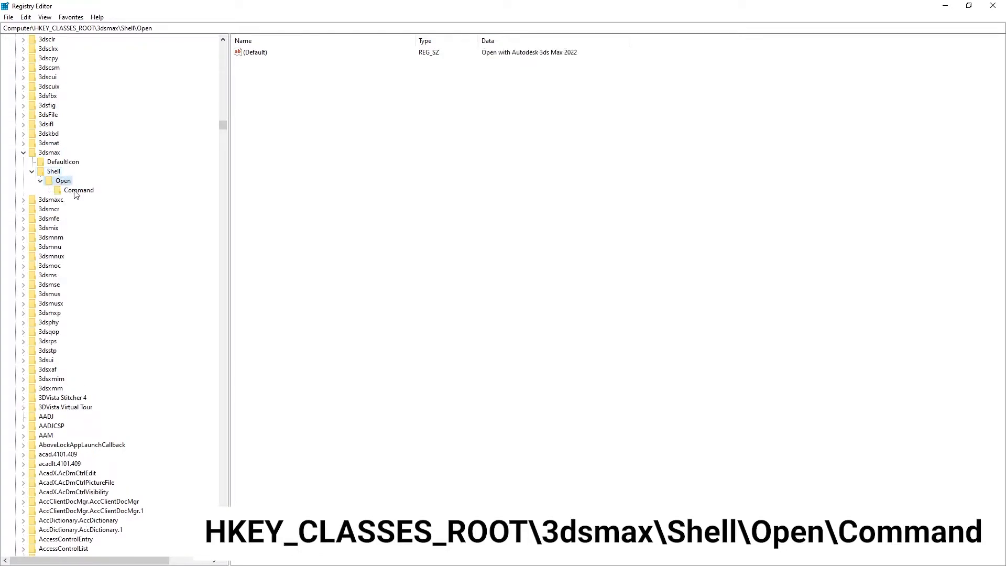
pyautogui.click(79, 190)
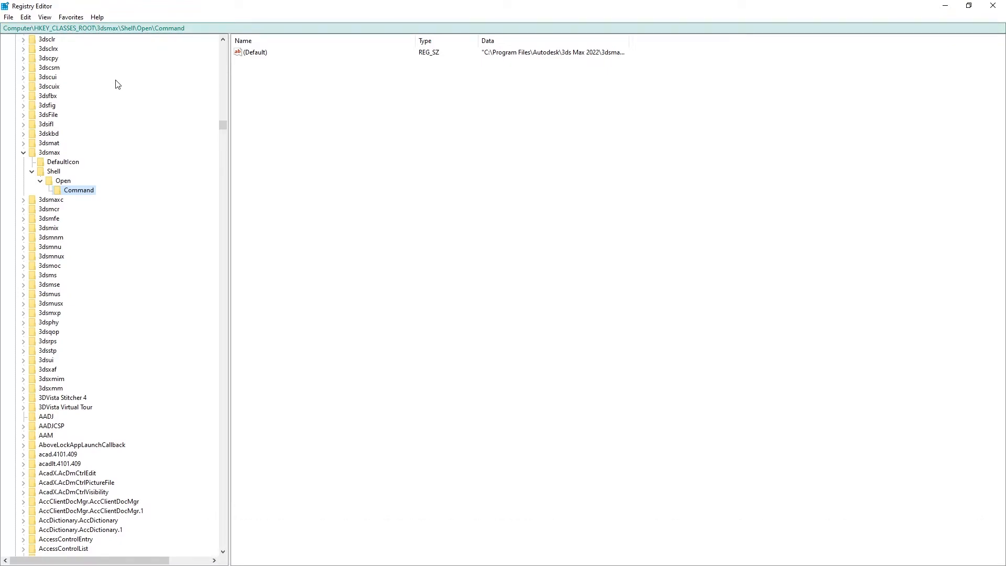
pyautogui.doubleClick(255, 53)
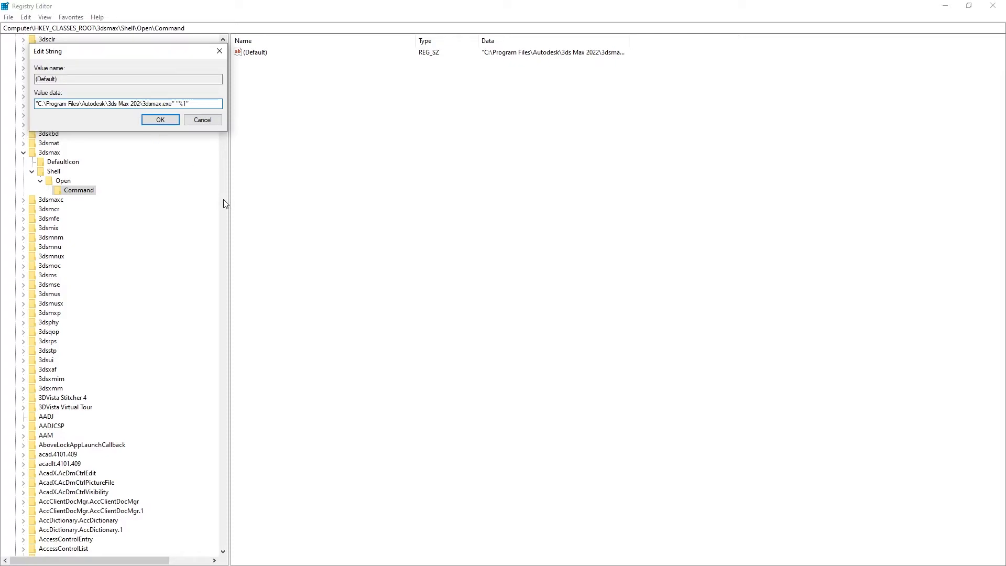
pyautogui.click(159, 119)
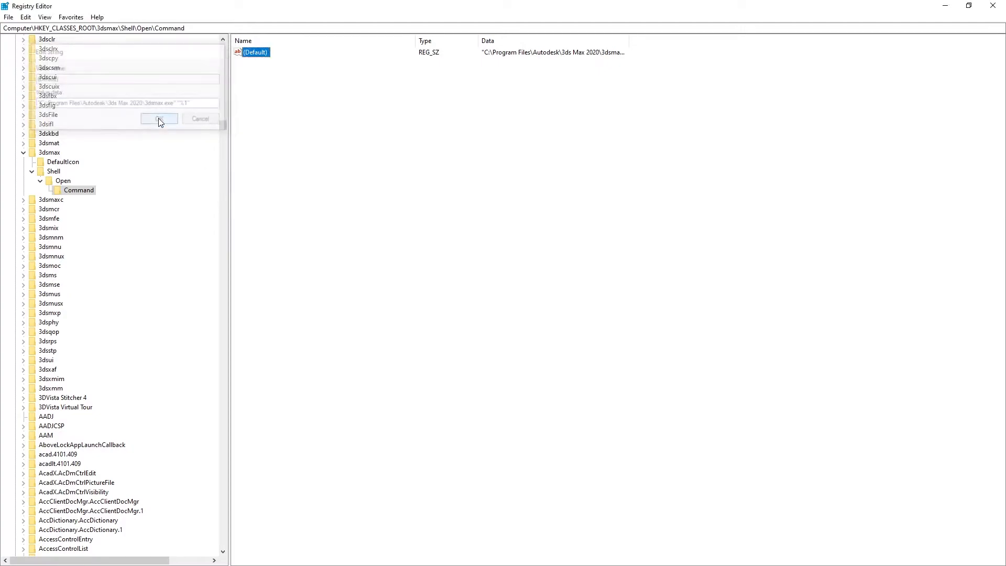
pyautogui.click(159, 118)
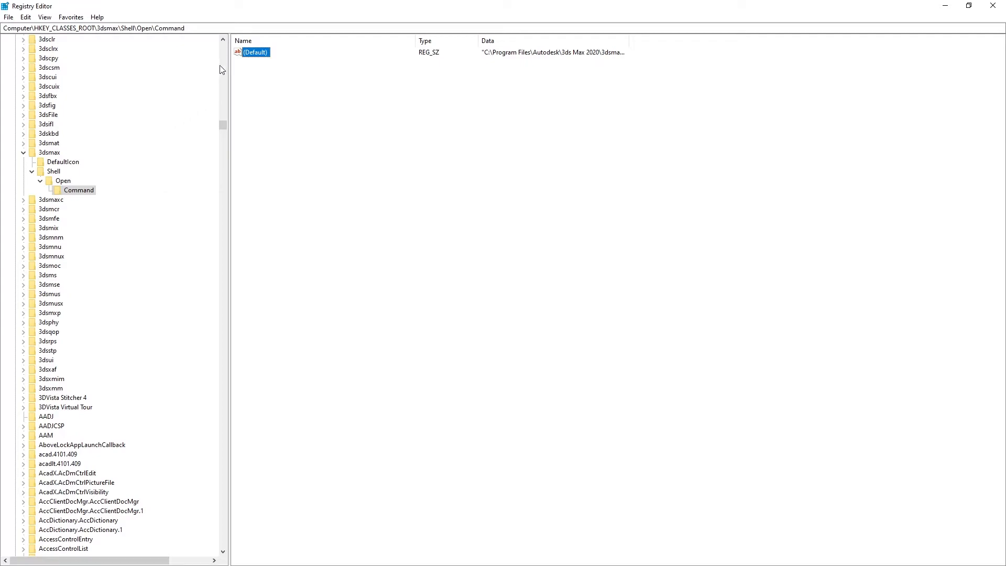
pyautogui.doubleClick(255, 53)
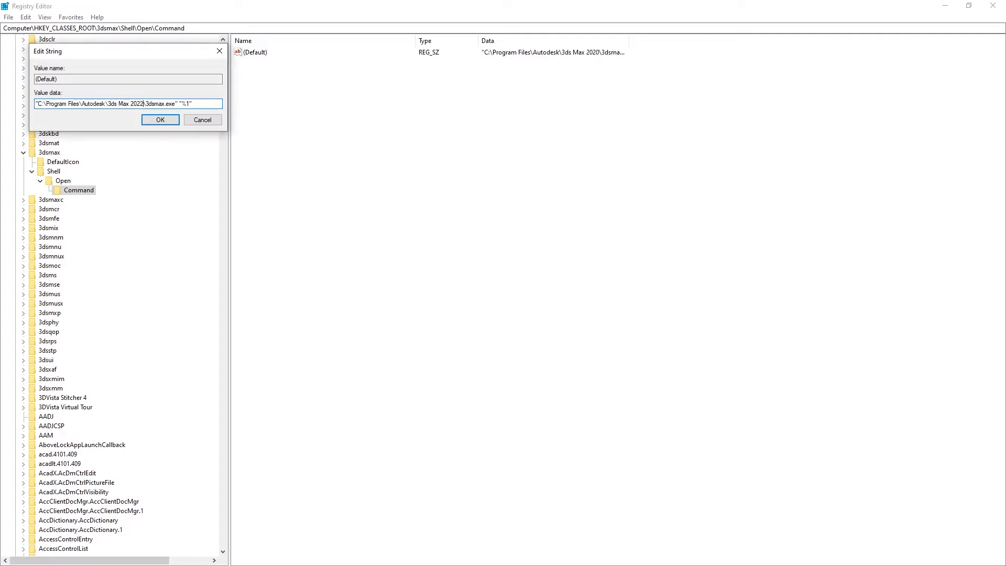
pyautogui.click(160, 120)
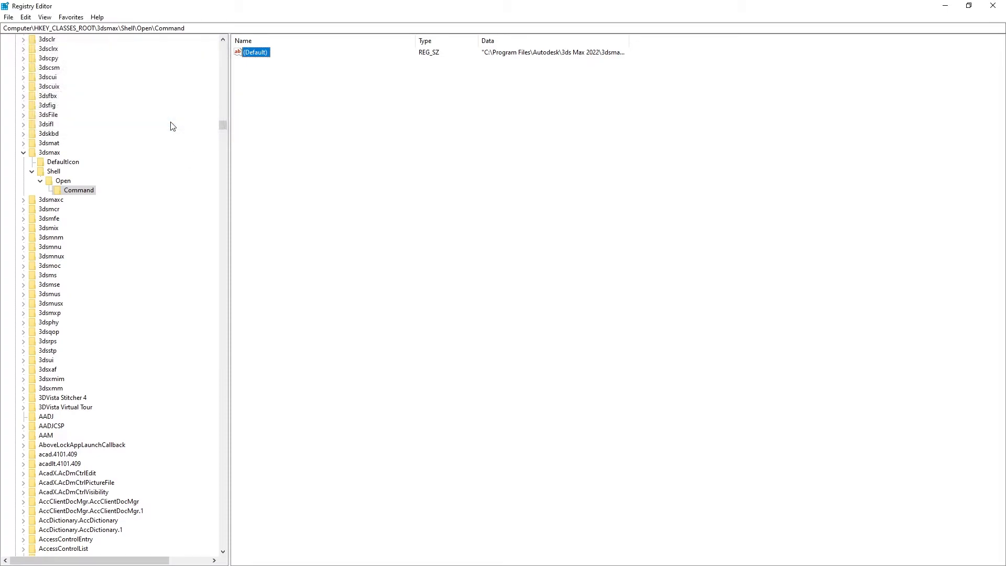
pyautogui.click(53, 170)
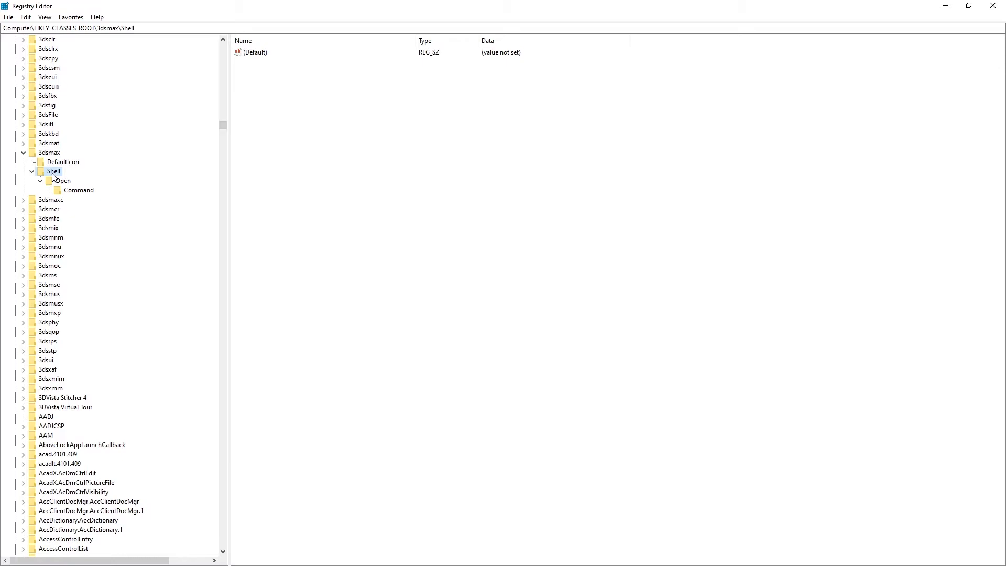
# Create an OpenMax2020 key under 3dsmax\Shell with its own Command subkey.
pyautogui.rightClick(54, 171)
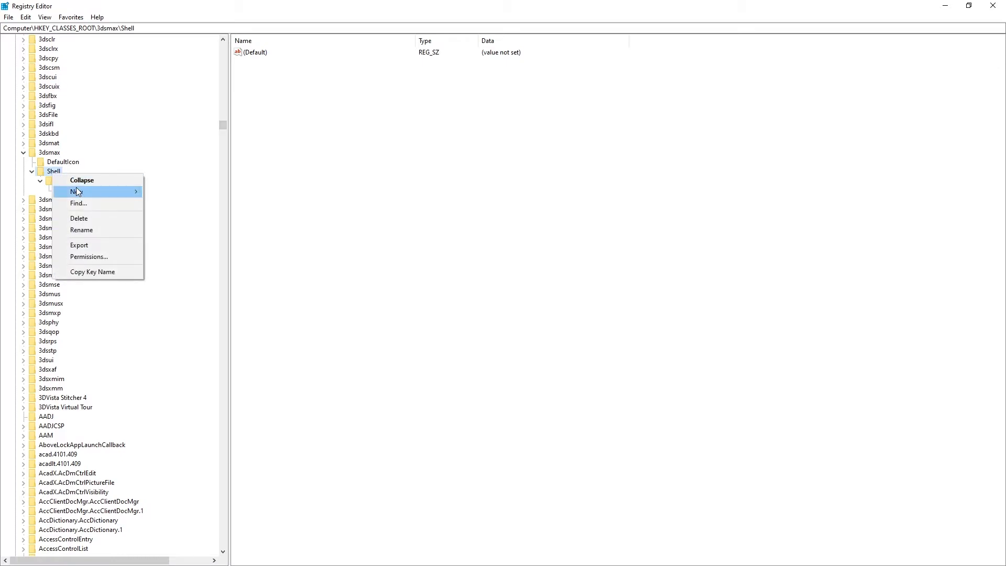
pyautogui.moveTo(75, 191)
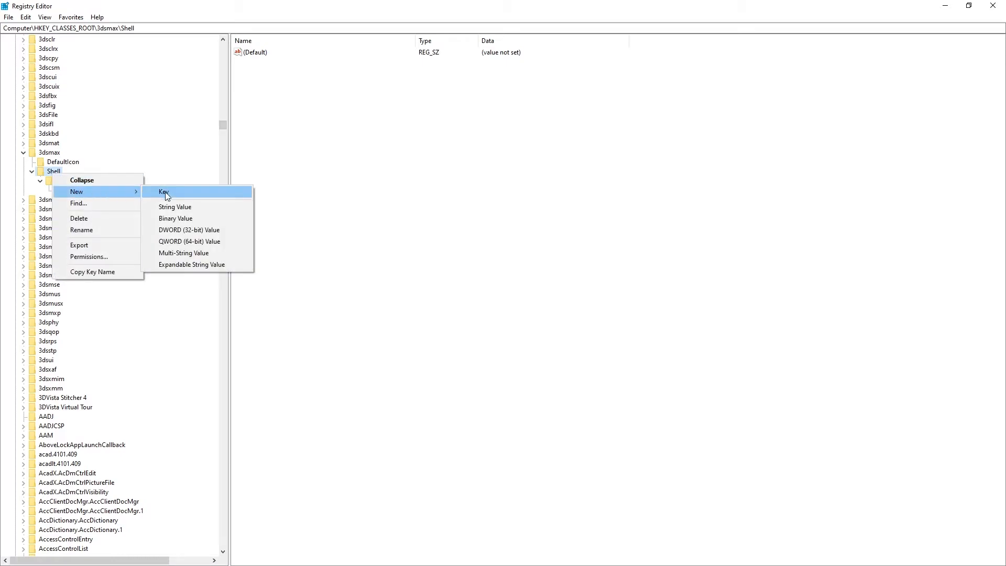
pyautogui.click(165, 192)
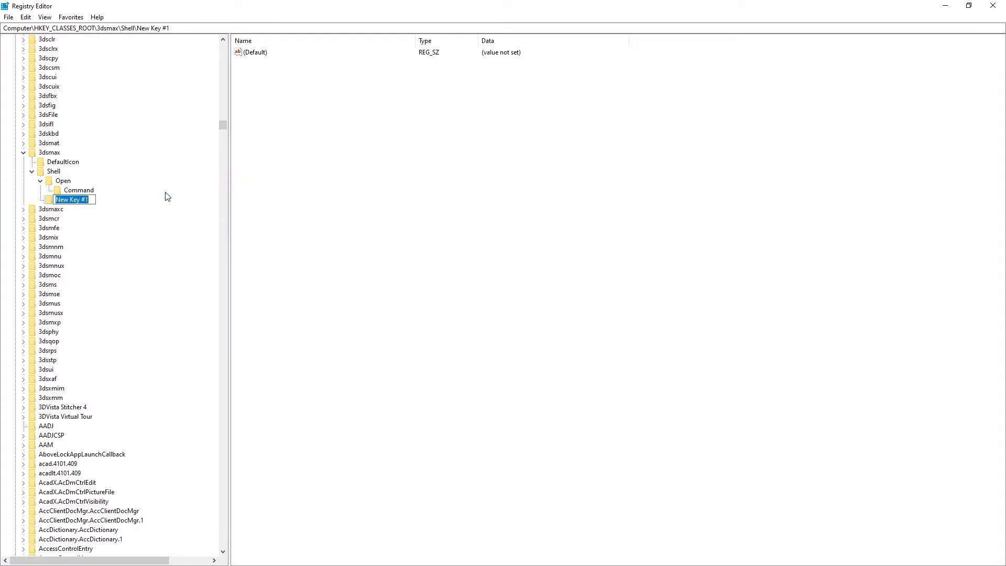
pyautogui.write('OpenMax2020')
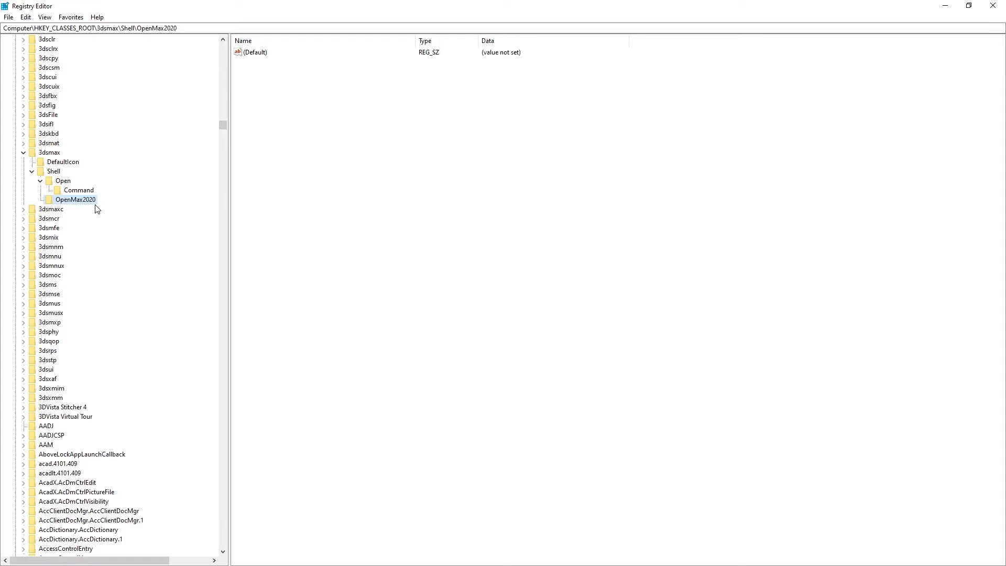
pyautogui.rightClick(76, 200)
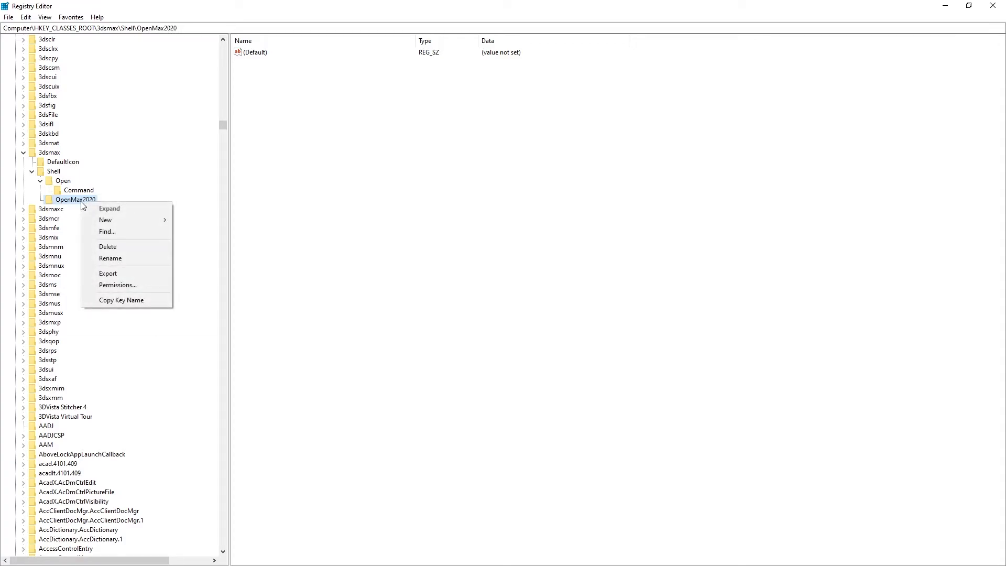
pyautogui.click(105, 220)
pyautogui.write('Command')
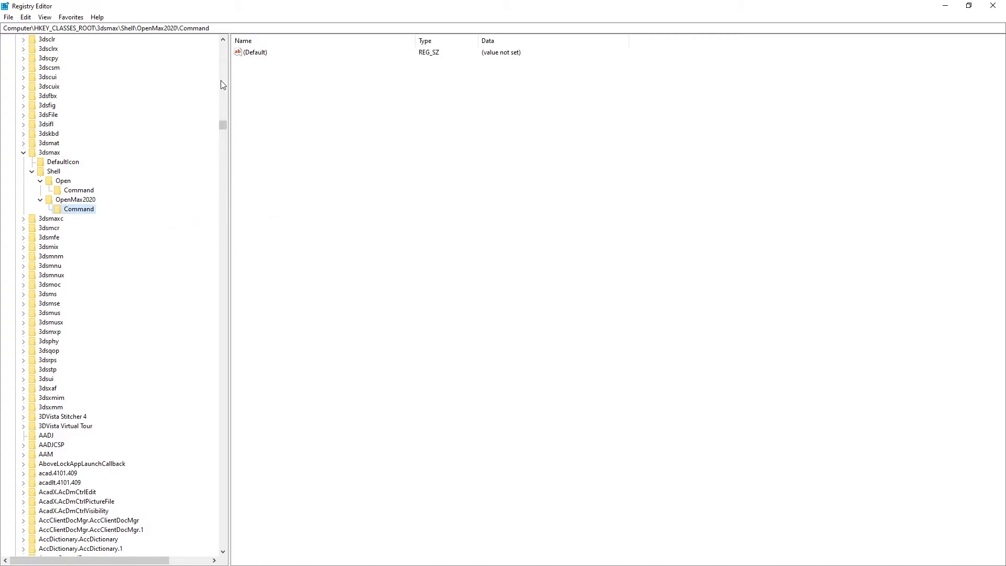
# Set the OpenMax2020 Command default value to the 3dsmax.exe path with "%1".
pyautogui.doubleClick(254, 52)
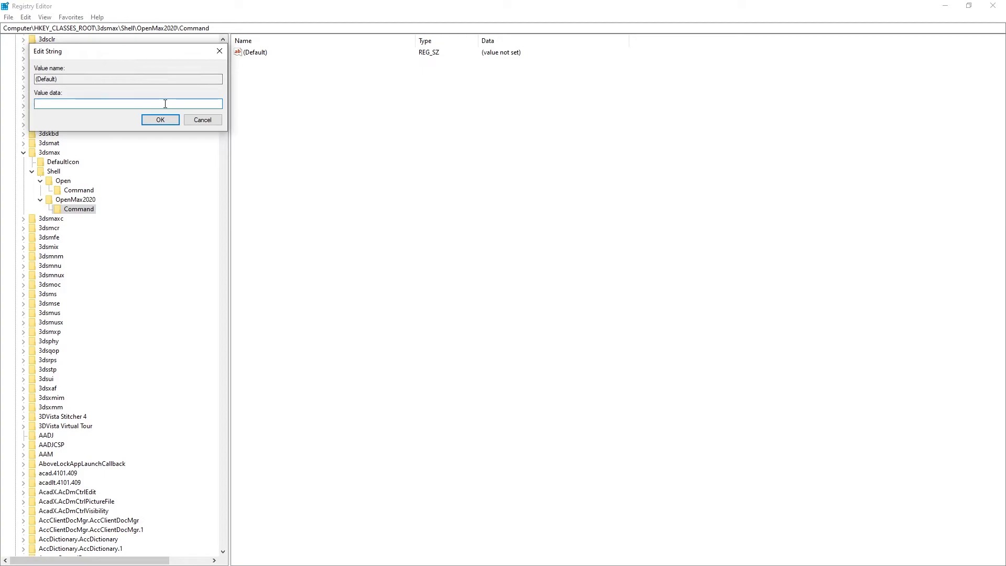
pyautogui.write('"C:\\Program Files\\Autodesk\\3ds Max 2022\\3dsmax.exe" "%1"')
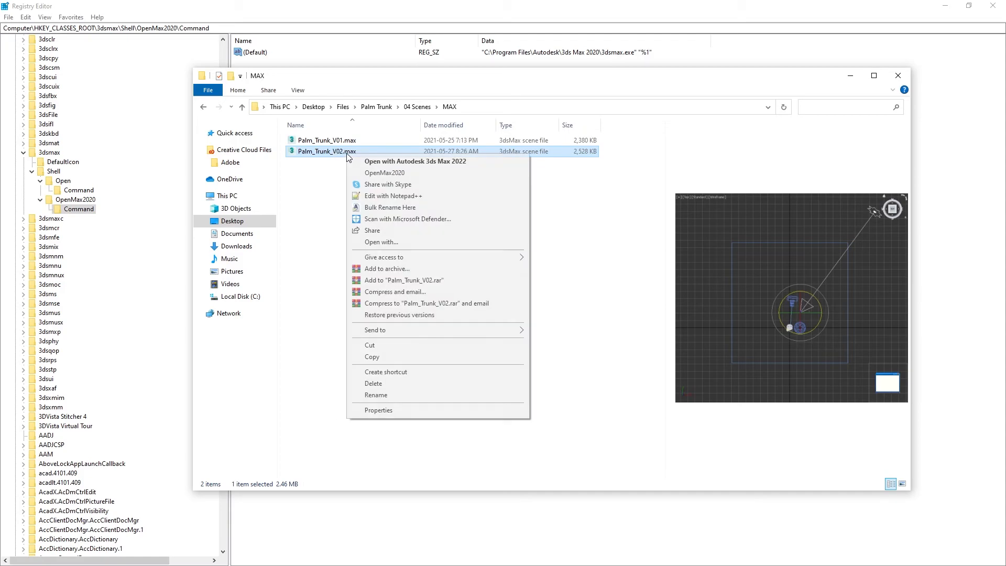
pyautogui.click(416, 161)
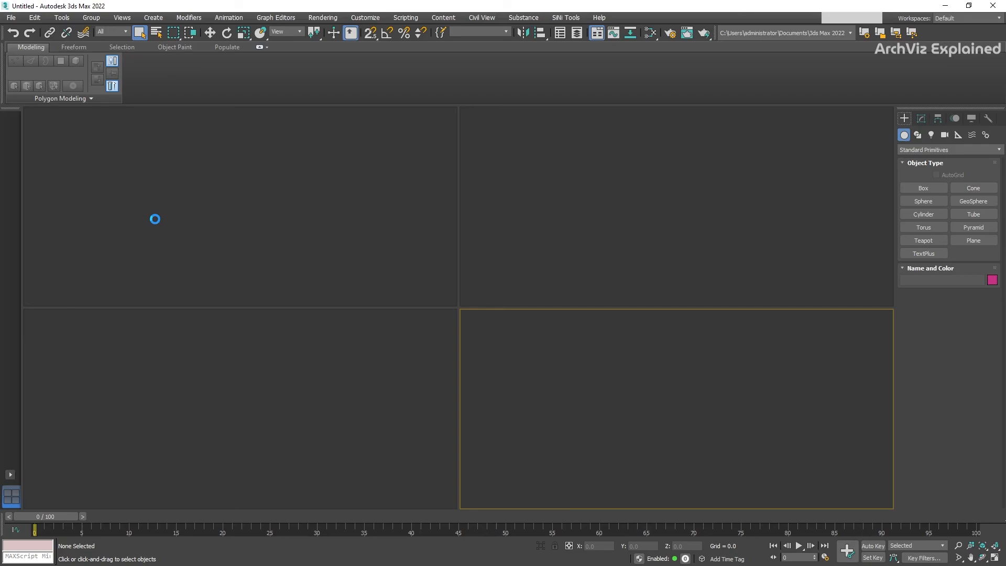